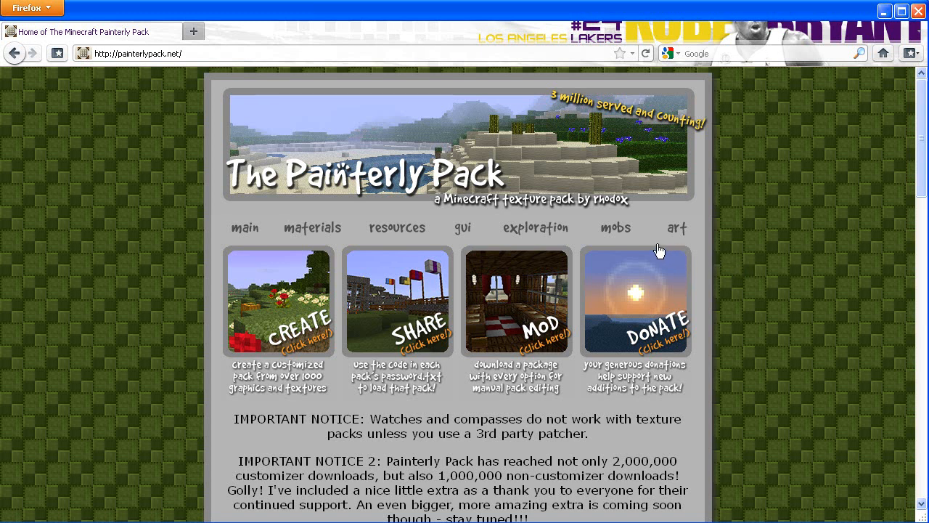
{"action": "mouse_move", "coordinate": [743, 244]}
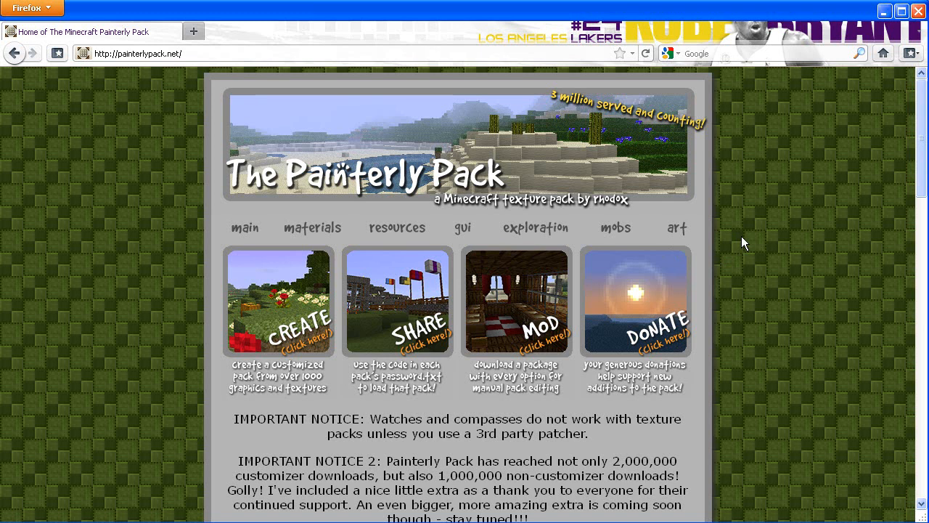
{"action": "mouse_move", "coordinate": [681, 206]}
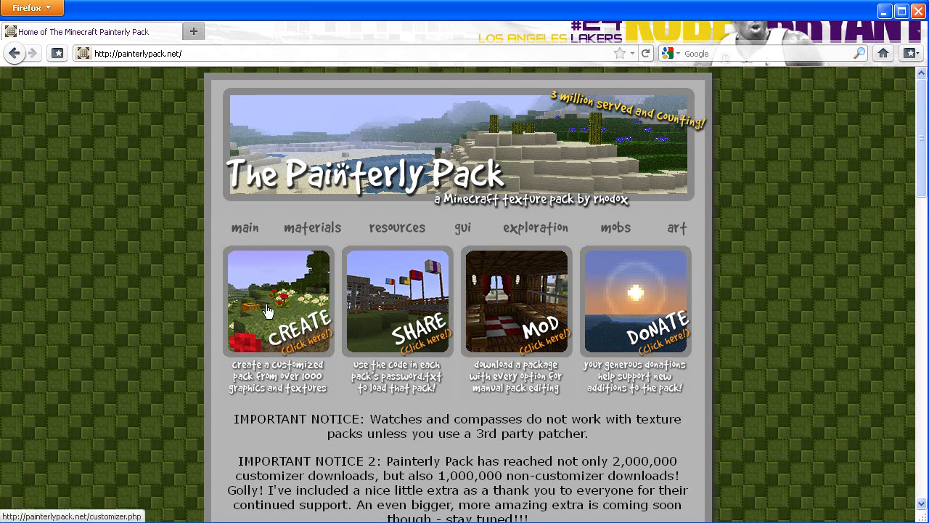
Start a new custom pack with CREATE and choose the Dagobah-system sun under Sky, weather and water.
{"action": "left_click", "coordinate": [279, 301]}
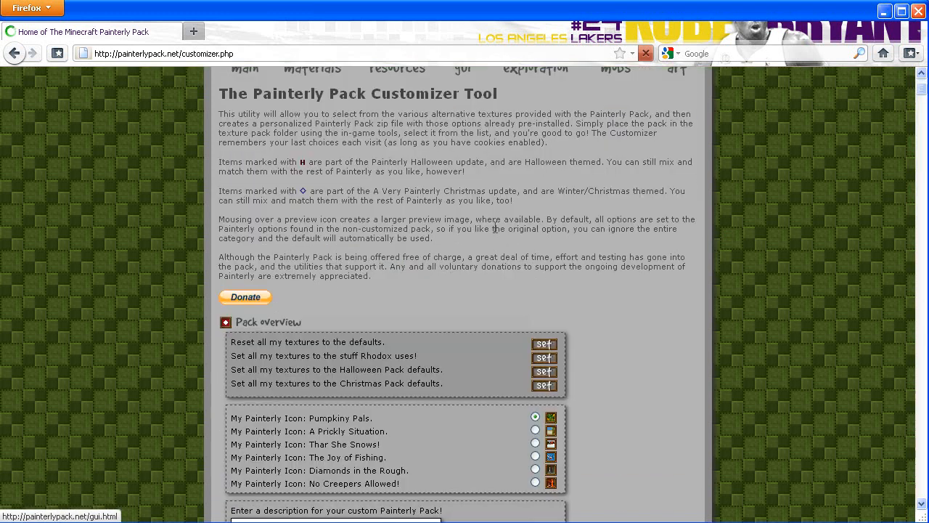
{"action": "scroll", "scroll_direction": "down", "scroll_amount": 3}
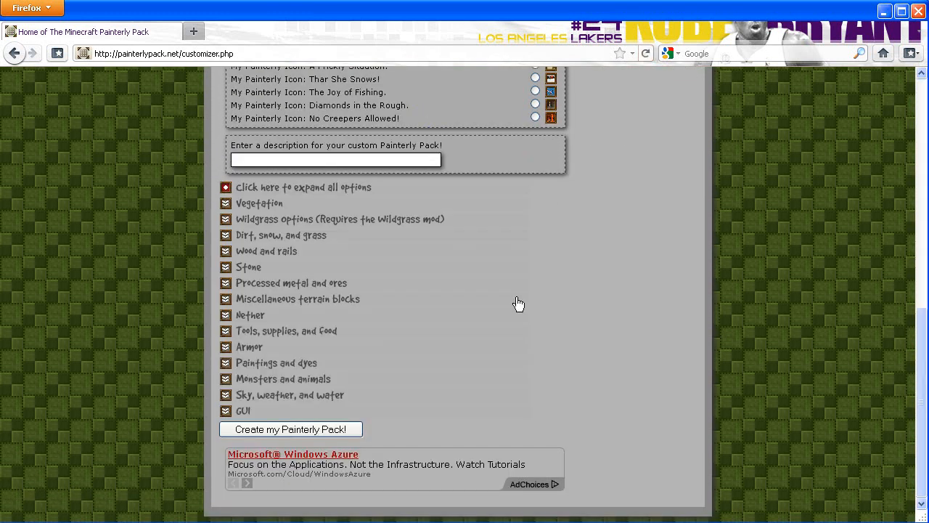
{"action": "mouse_move", "coordinate": [328, 256]}
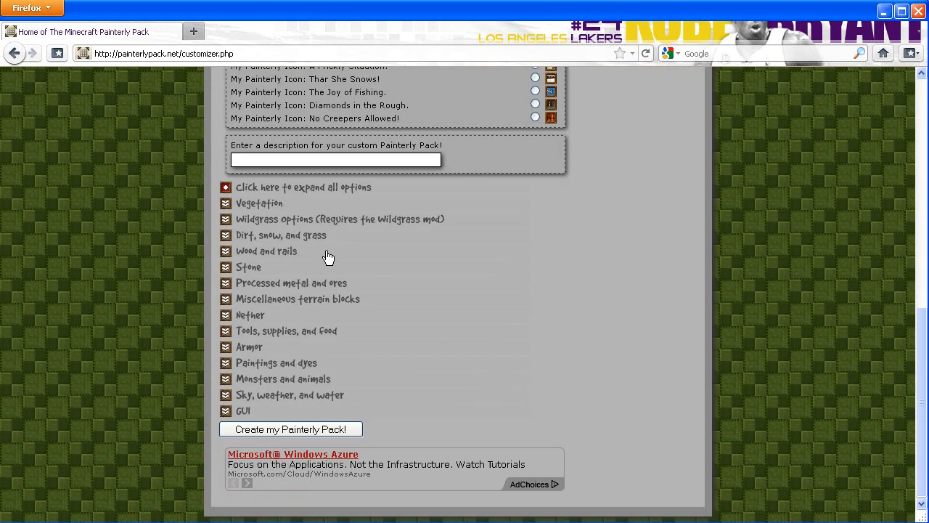
{"action": "scroll", "scroll_direction": "down", "scroll_amount": 3}
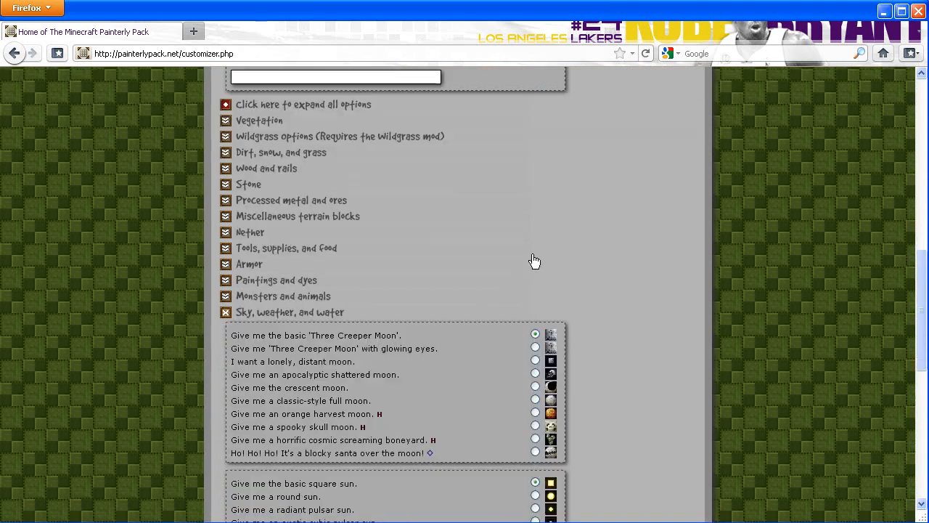
{"action": "scroll", "scroll_direction": "down", "scroll_amount": 3}
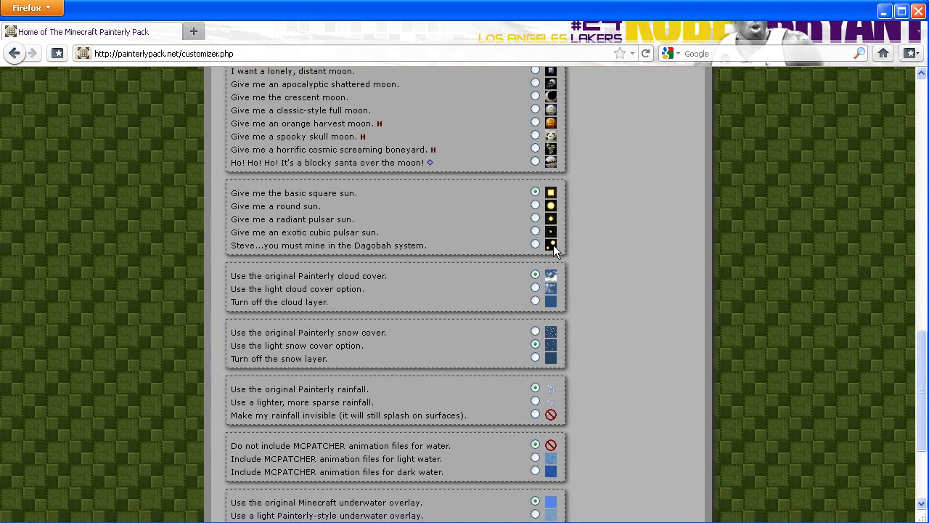
{"action": "left_click", "coordinate": [536, 244]}
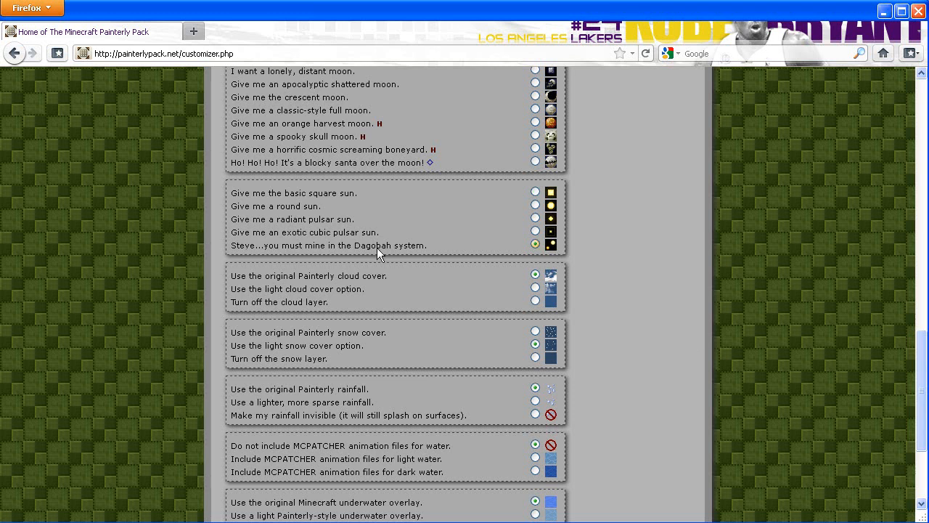
{"action": "mouse_move", "coordinate": [626, 235]}
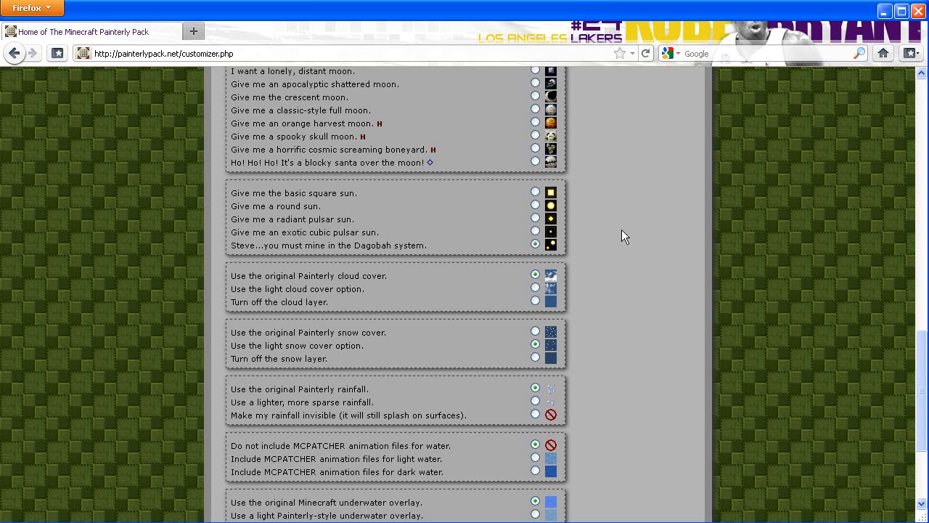
{"action": "mouse_move", "coordinate": [596, 250]}
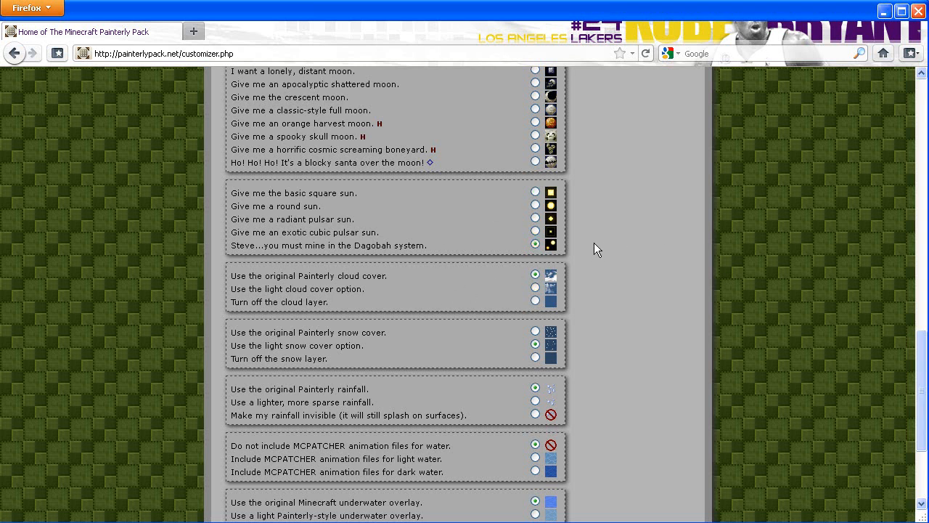
{"action": "mouse_move", "coordinate": [578, 250]}
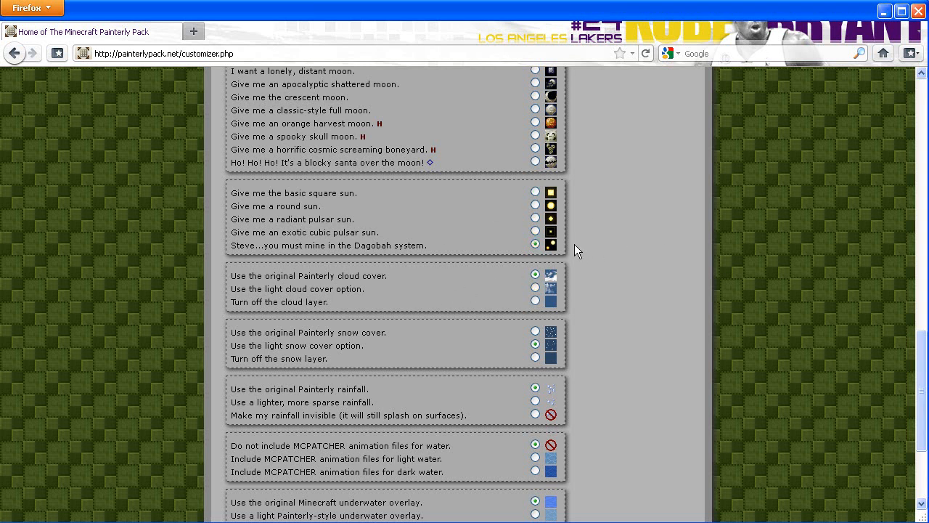
{"action": "mouse_move", "coordinate": [569, 244]}
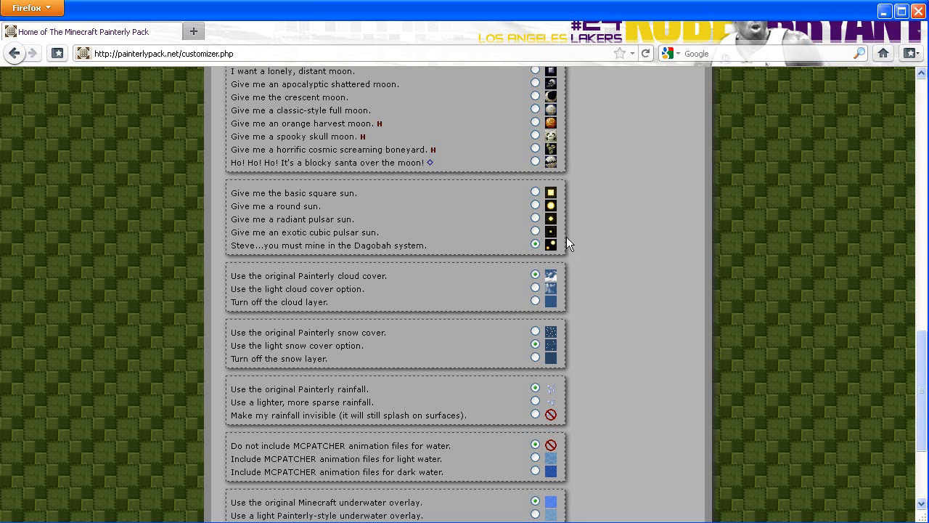
{"action": "scroll", "scroll_direction": "up", "scroll_amount": 3}
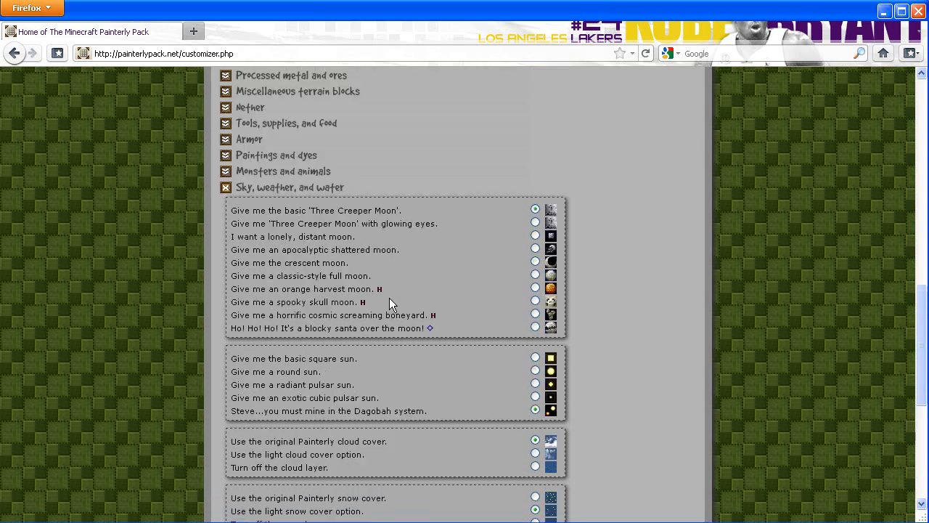
{"action": "scroll", "scroll_direction": "down", "scroll_amount": 3}
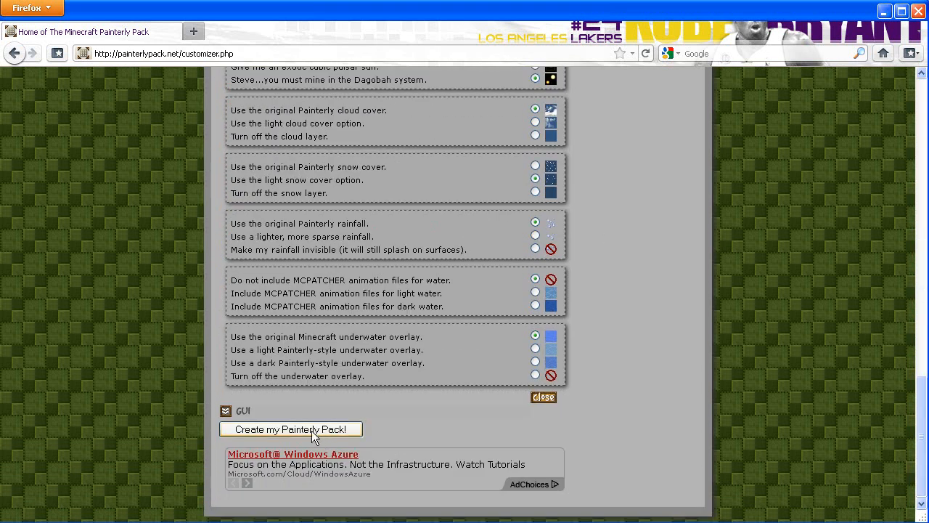
Generate the custom pack download and save the zip with Firefox's Save File option.
{"action": "left_click", "coordinate": [290, 430]}
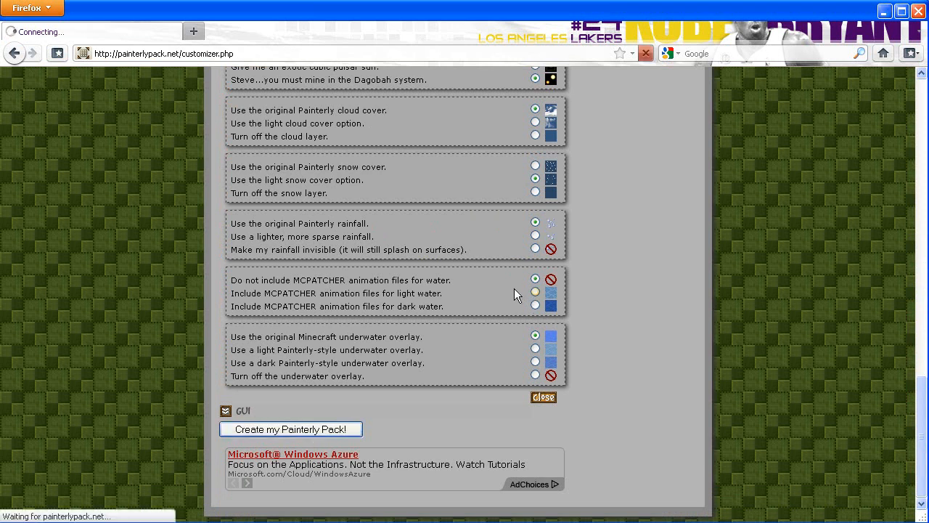
{"action": "left_click", "coordinate": [291, 429]}
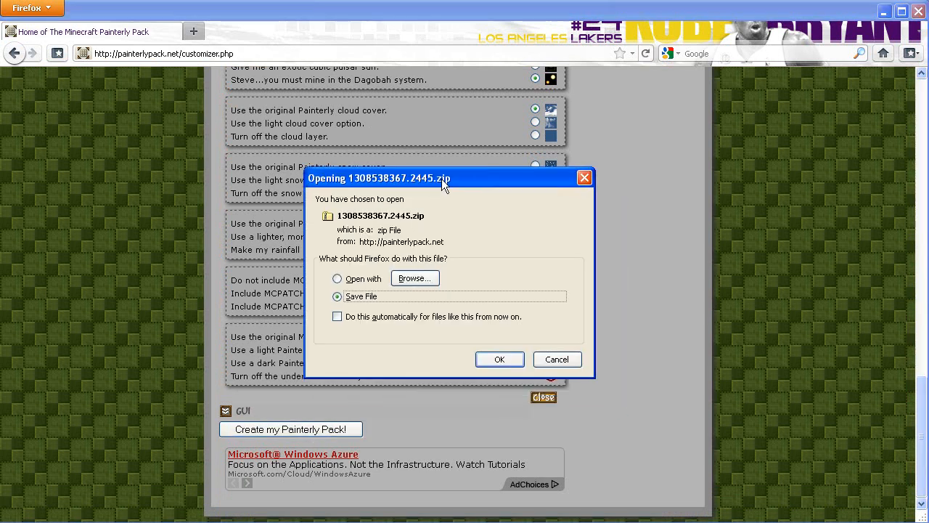
{"action": "mouse_move", "coordinate": [449, 264]}
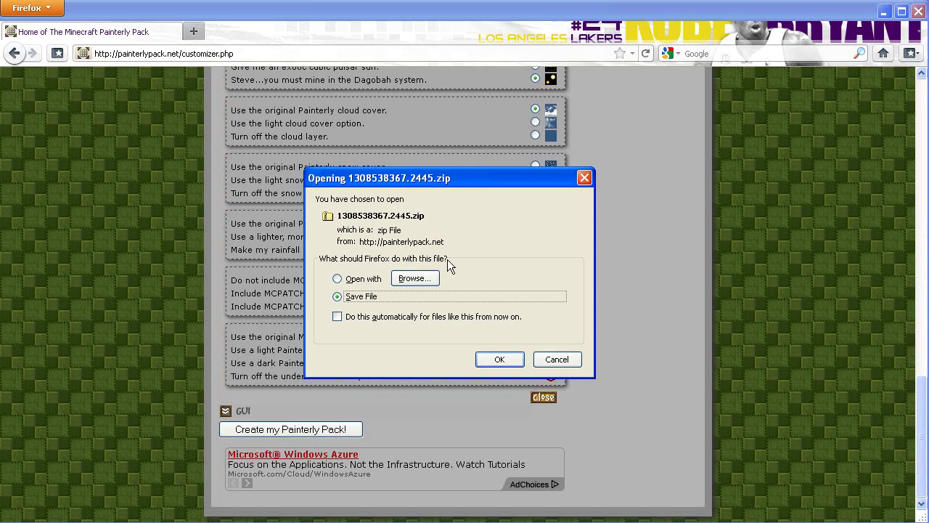
{"action": "mouse_move", "coordinate": [530, 359]}
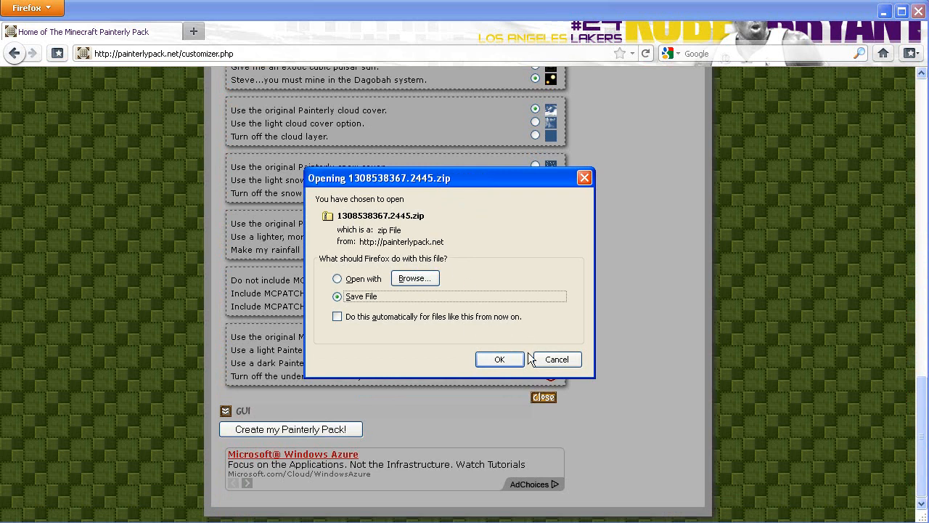
{"action": "left_click", "coordinate": [499, 360]}
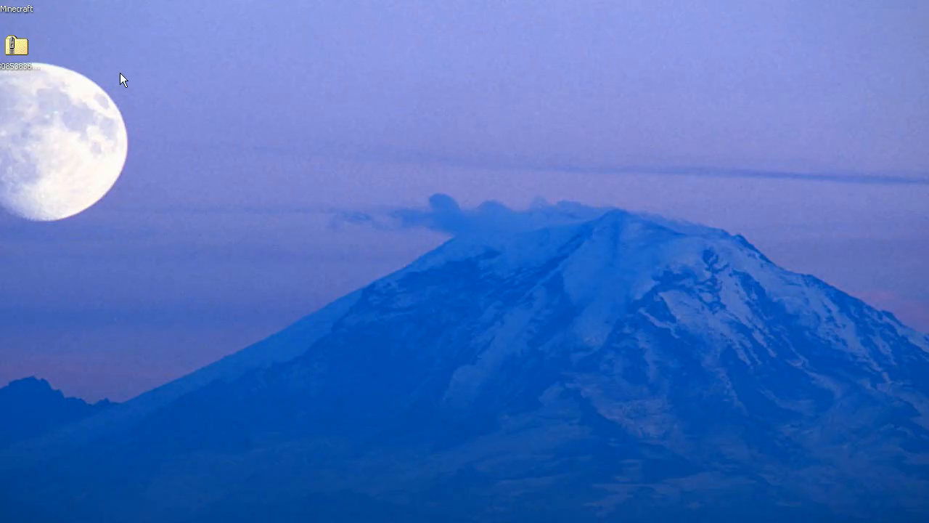
Move the downloaded 1308538367.2445 zip icon to the middle of the desktop.
{"action": "left_click_drag", "start_coordinate": [16, 45], "coordinate": [452, 220]}
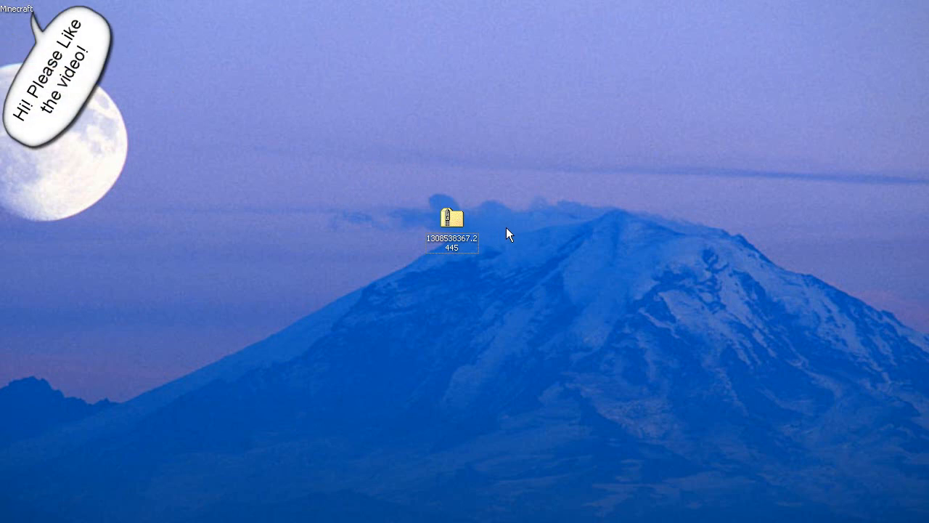
{"action": "mouse_move", "coordinate": [221, 366]}
{"action": "type", "text": "%appdata%"}
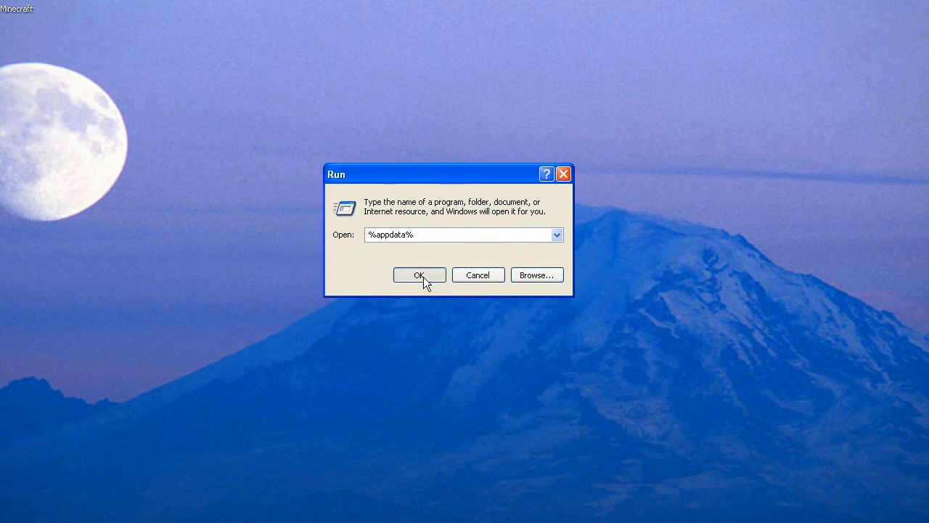
Navigate through Application Data and .minecraft into the empty texturepacks folder.
{"action": "left_click", "coordinate": [418, 275]}
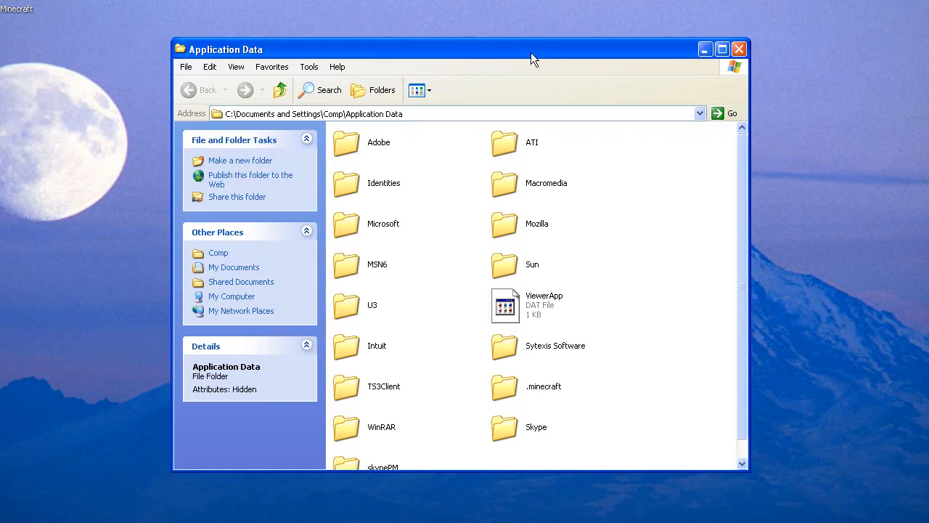
{"action": "left_click", "coordinate": [543, 386]}
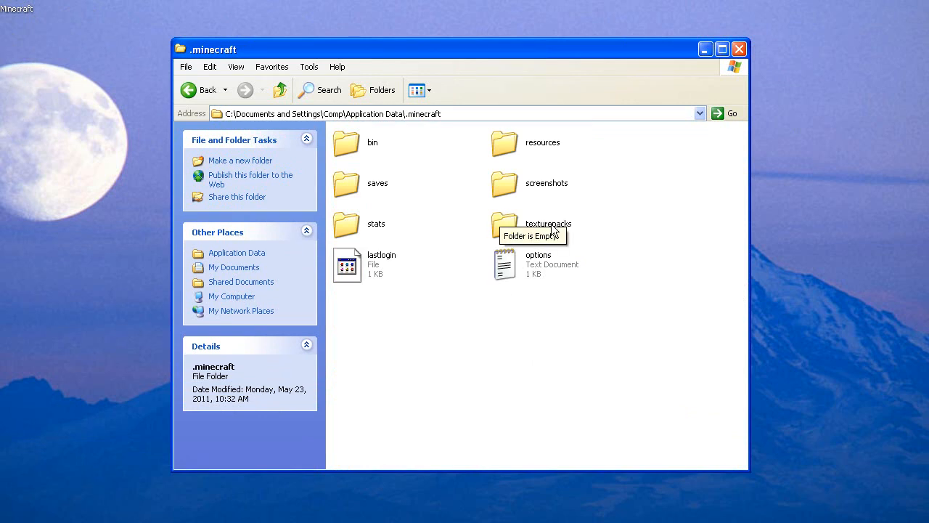
{"action": "double_click", "coordinate": [505, 224]}
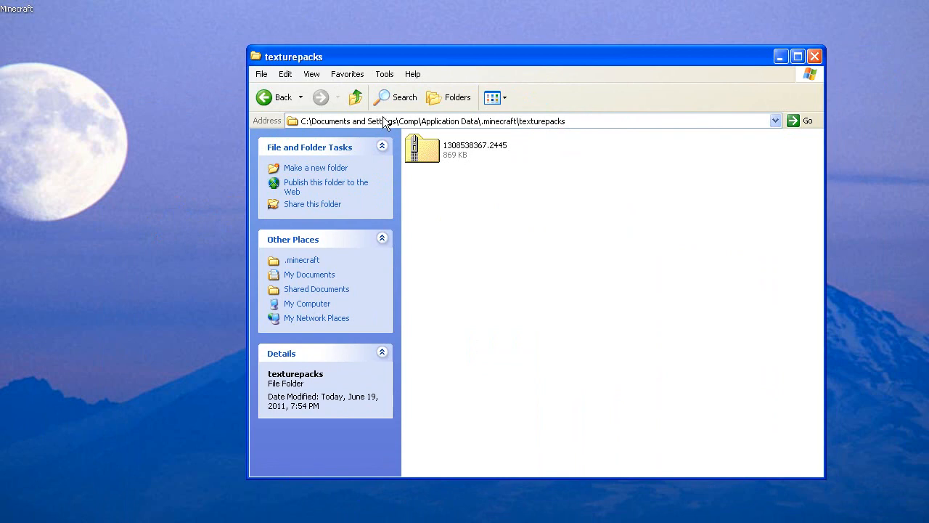
{"action": "mouse_move", "coordinate": [498, 154]}
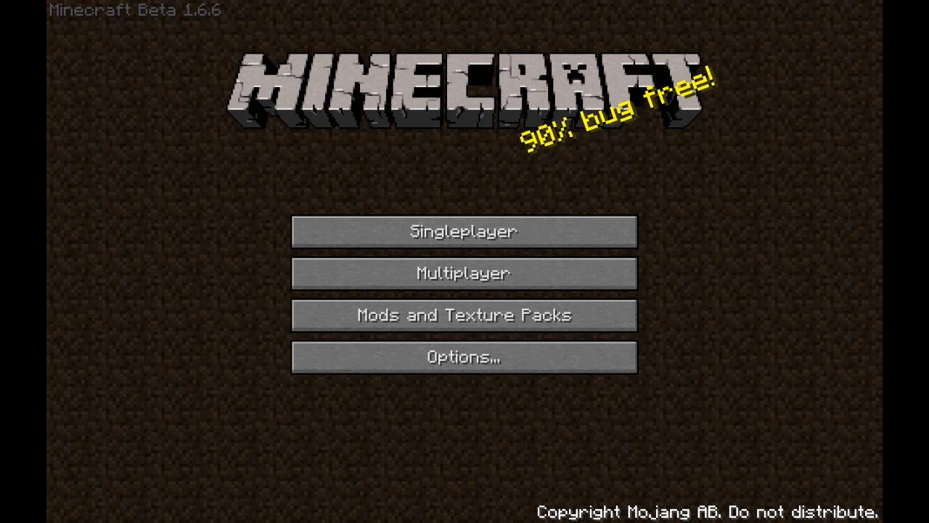
Select 1308538367.2445.zip in Mods and Texture Packs and confirm with Done.
{"action": "left_click", "coordinate": [463, 315]}
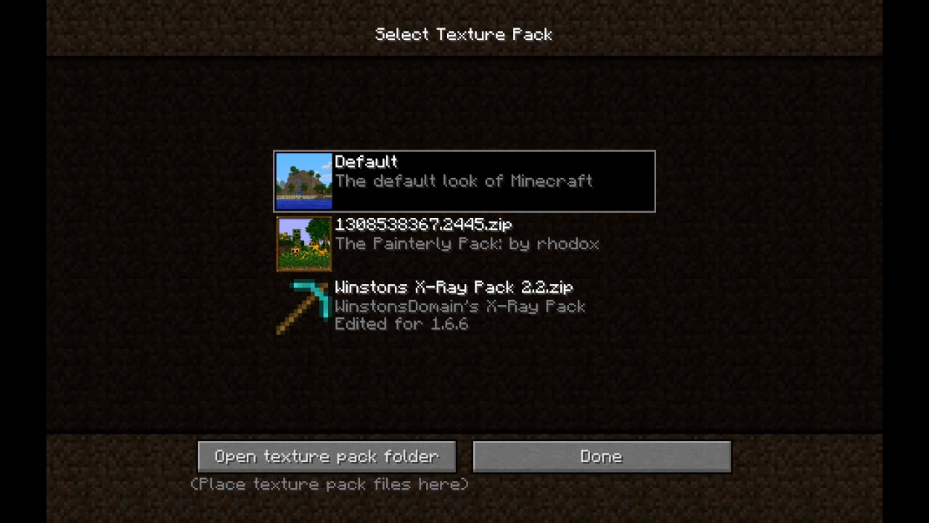
{"action": "left_click", "coordinate": [465, 244]}
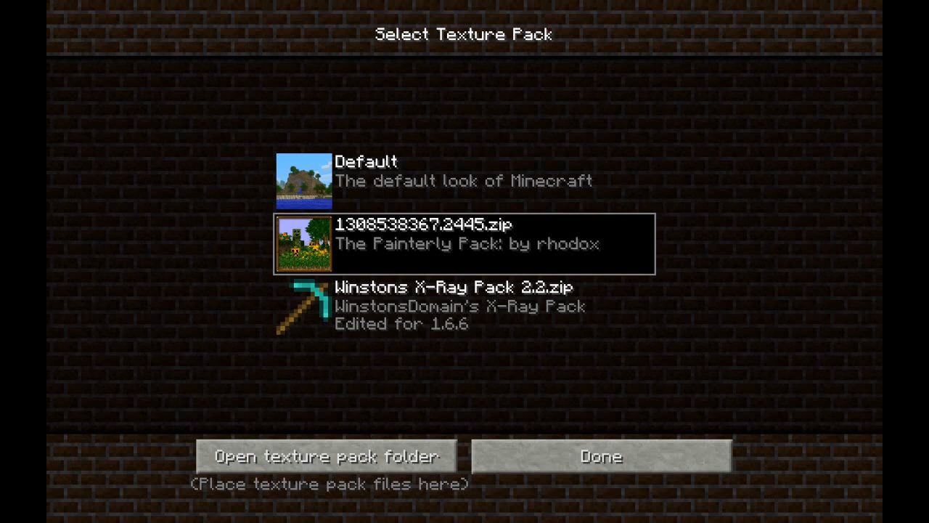
{"action": "left_click", "coordinate": [602, 456]}
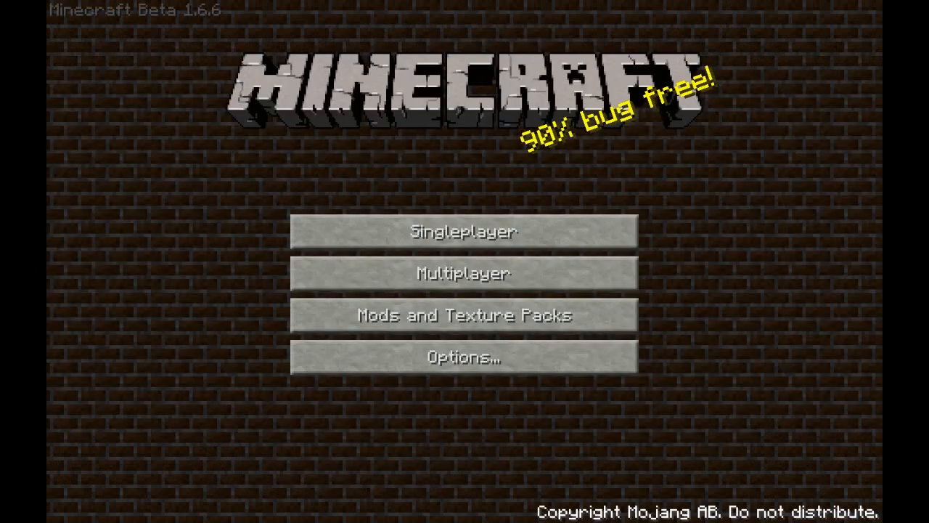
Play the saved New World from the Singleplayer list to see the Painterly textures.
{"action": "left_click", "coordinate": [463, 231]}
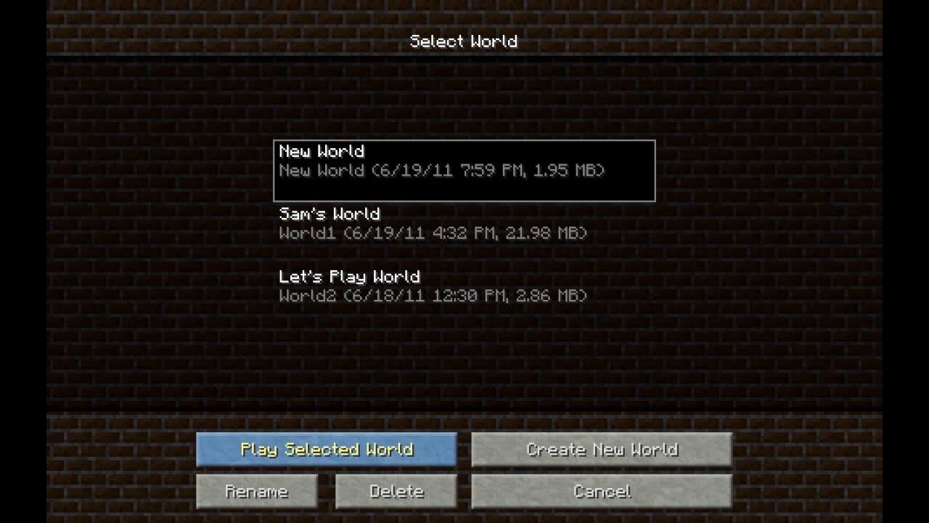
{"action": "left_click", "coordinate": [329, 448]}
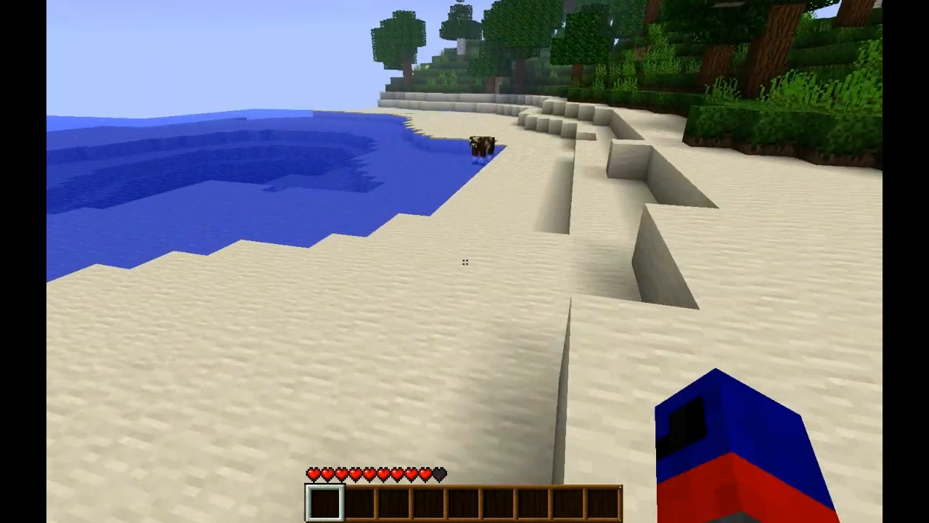
{"action": "mouse_move", "coordinate": [465, 262]}
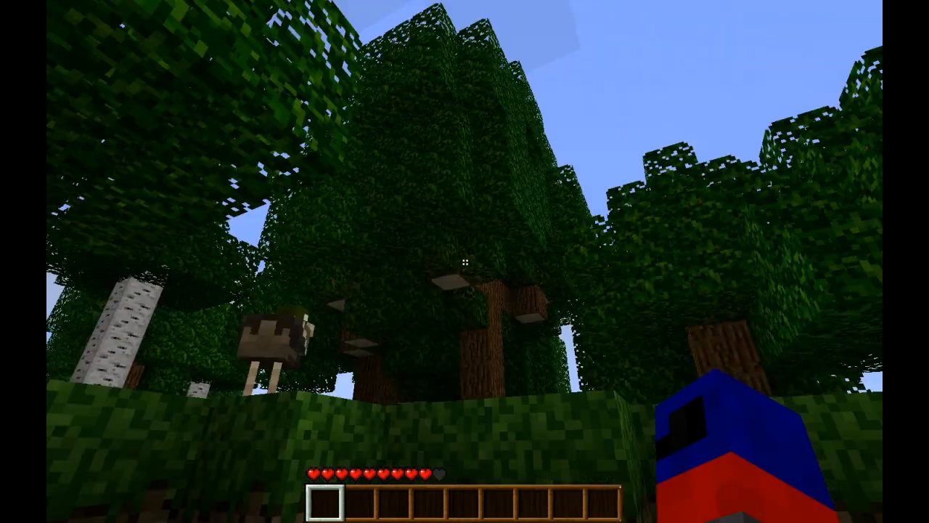
{"action": "mouse_move", "coordinate": [465, 261]}
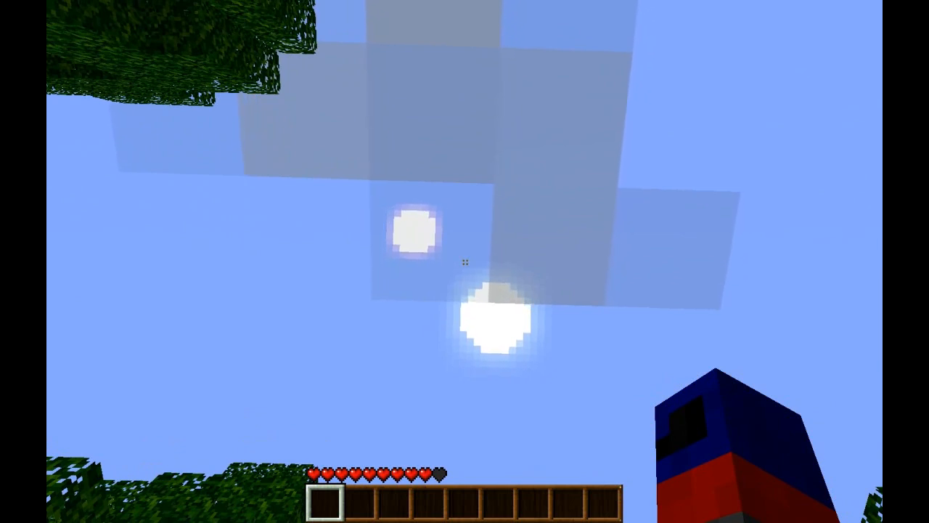
{"action": "mouse_move", "coordinate": [464, 261]}
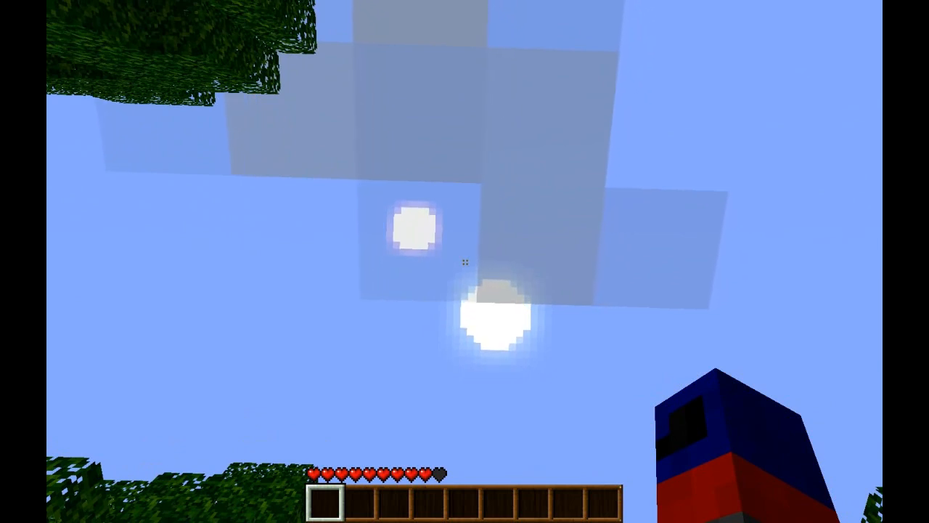